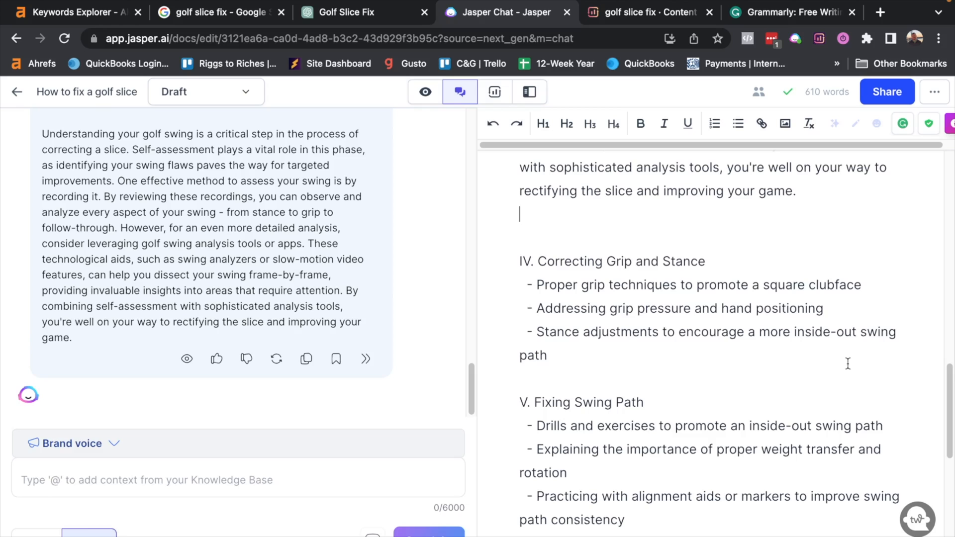
Switch from chat mode to the full document editor with the content brief alongside.
drag(518, 261, 547, 356)
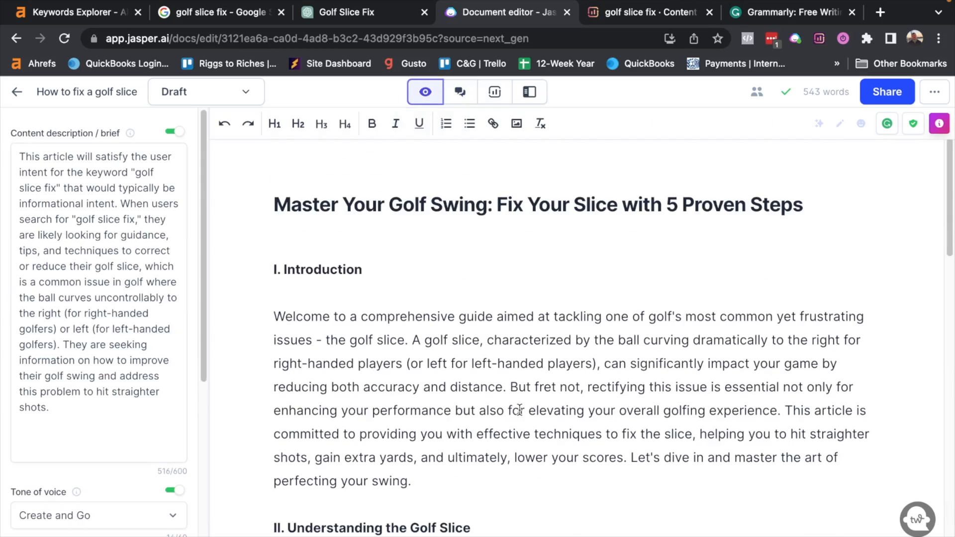
Select and copy the whole golf slice article, then move to the Surfer Content Editor draft.
drag(274, 204, 417, 319)
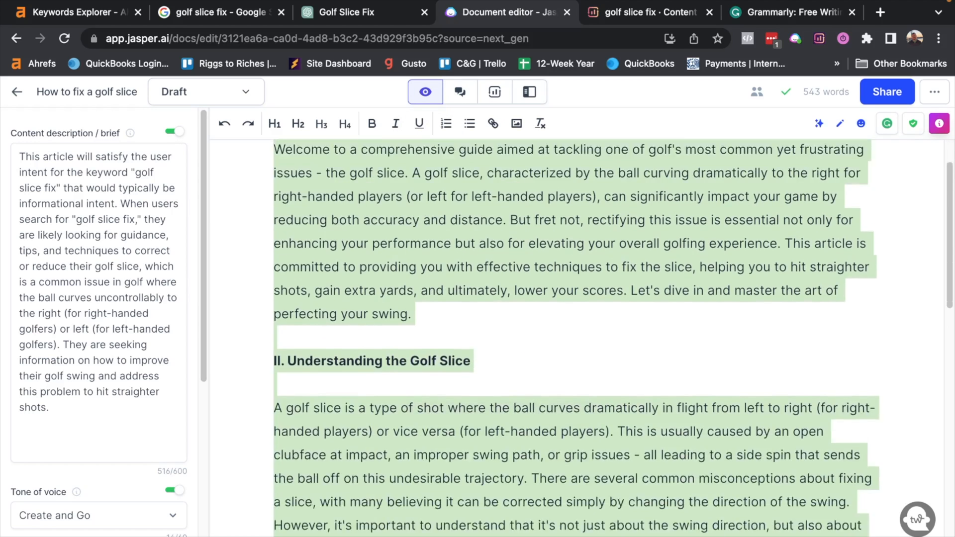
scroll(down, 3)
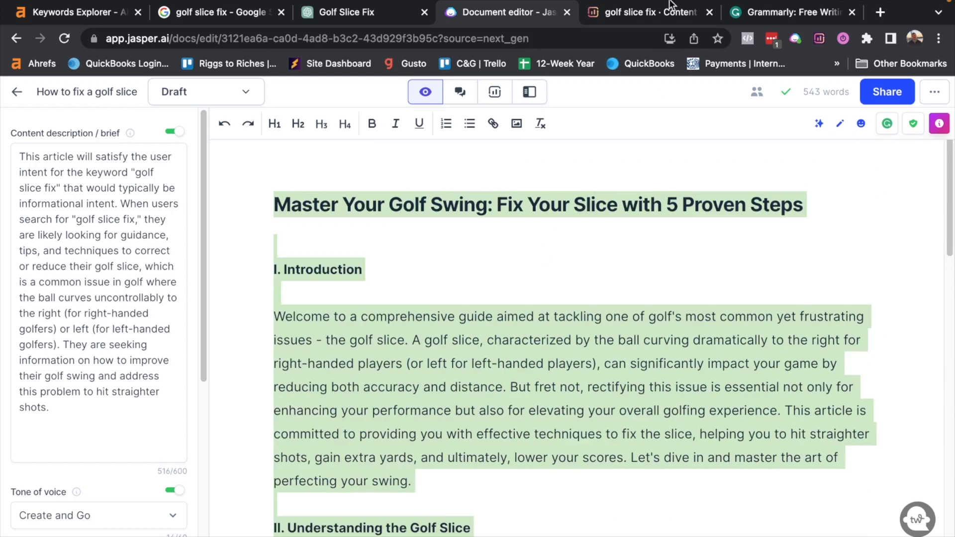
click(646, 12)
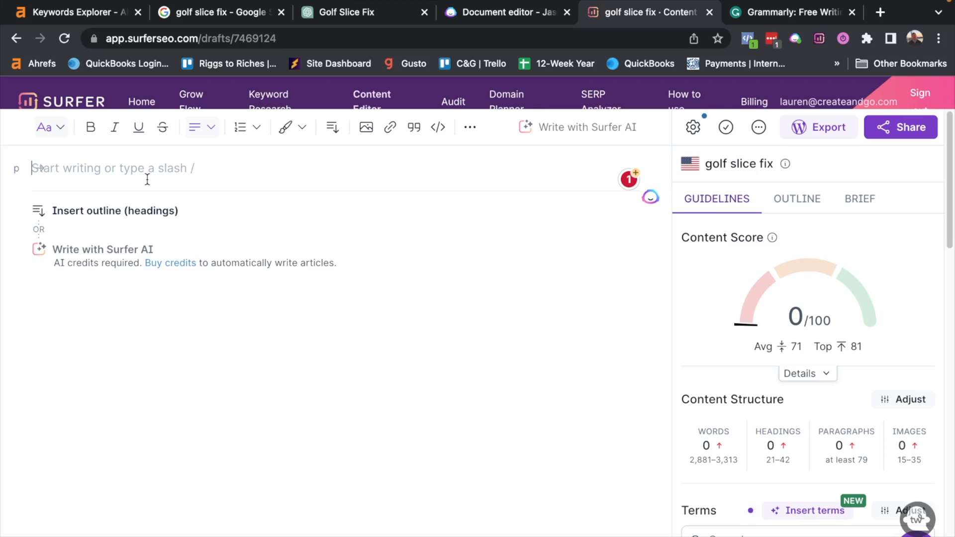
Paste the article into the Surfer draft, reaching a 17/100 score with 417 words and 6 paragraphs.
scroll(down, 3)
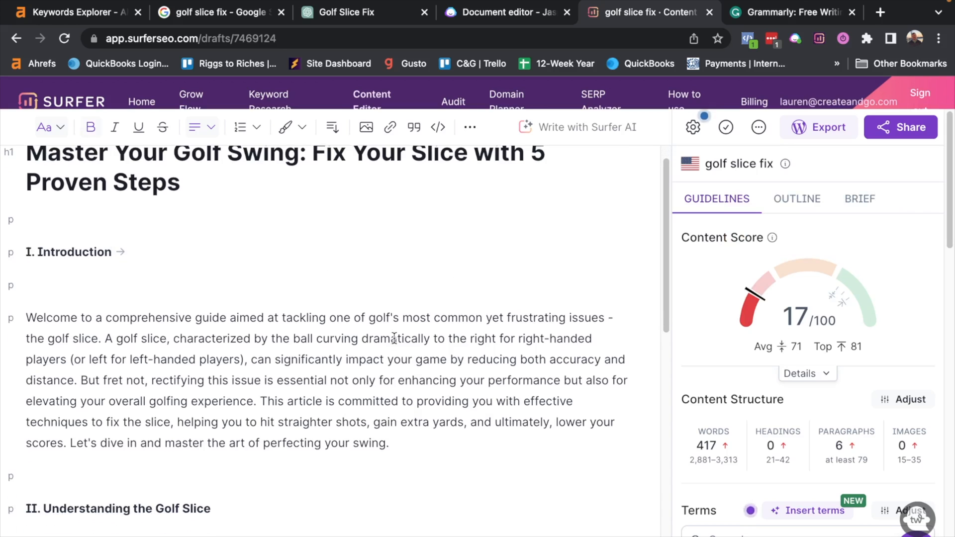
scroll(down, 3)
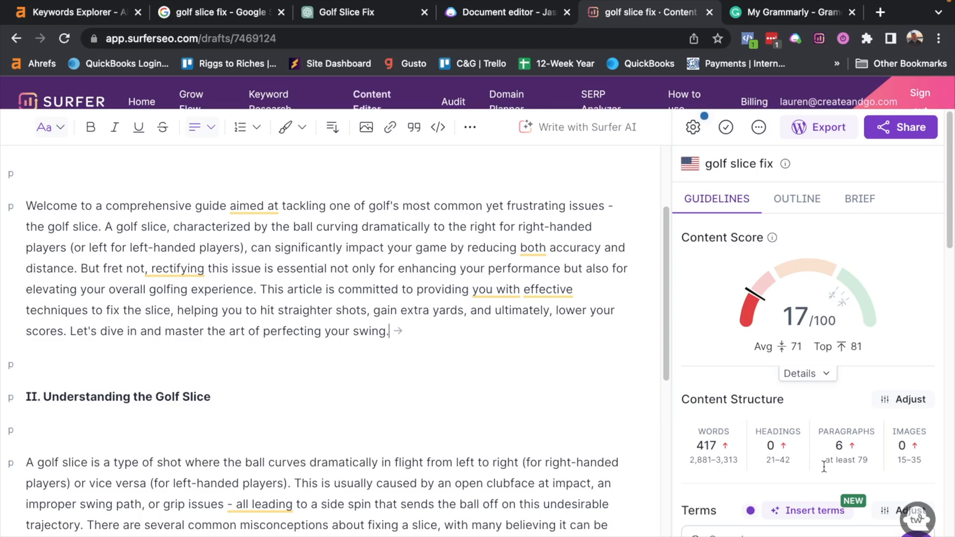
mouse_move(120, 487)
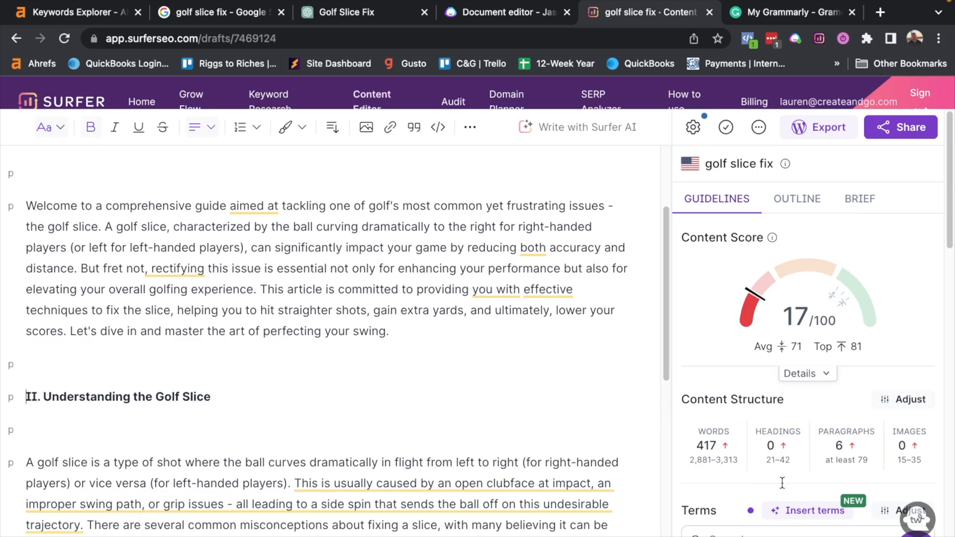
mouse_move(909, 446)
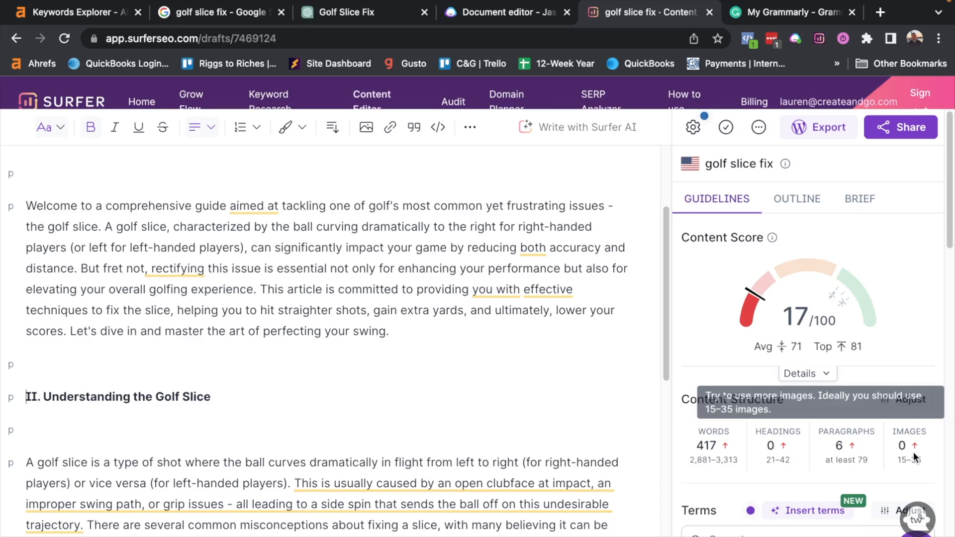
scroll(down, 3)
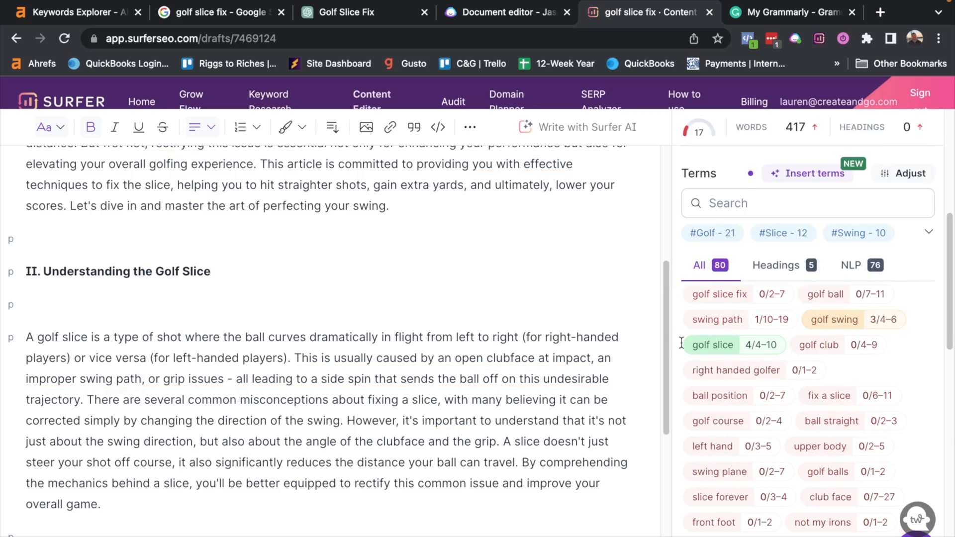
mouse_move(829, 330)
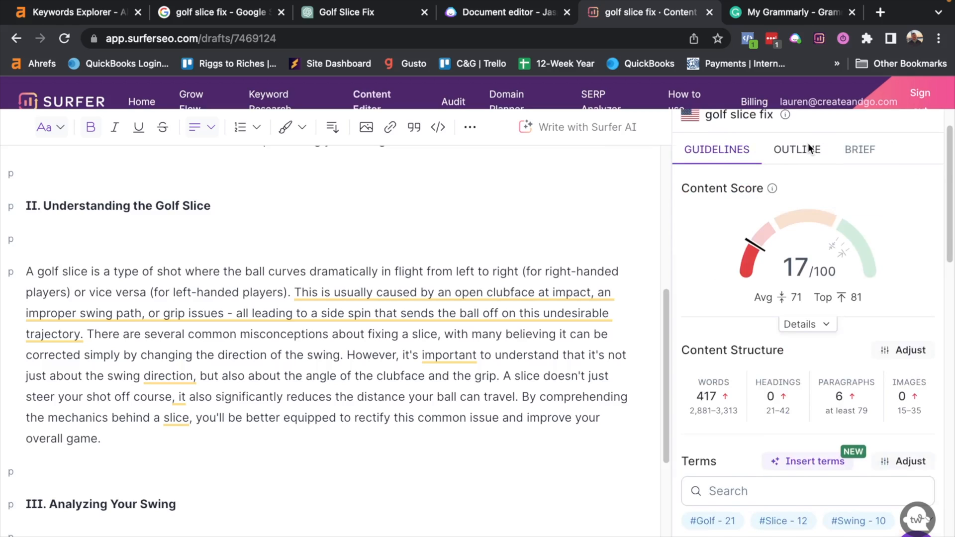
click(796, 149)
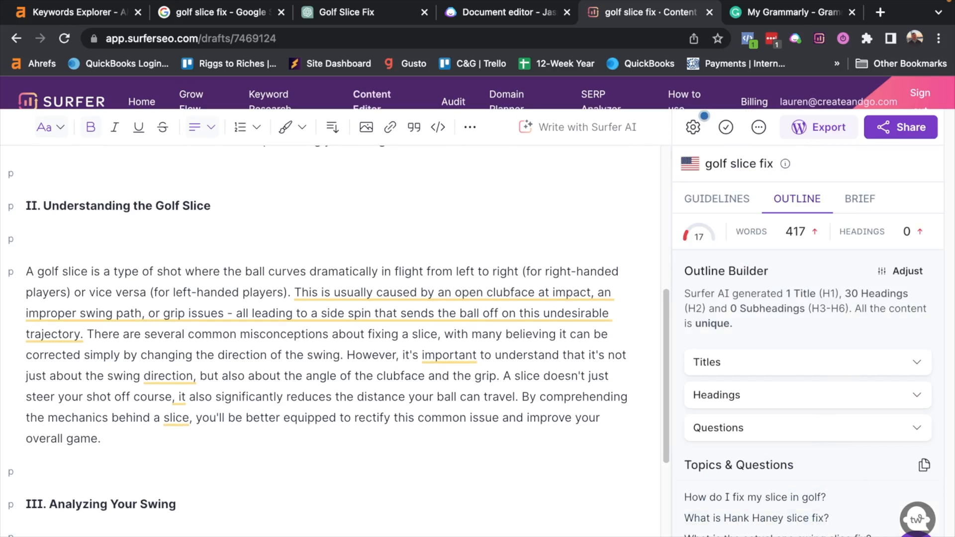
mouse_move(740, 470)
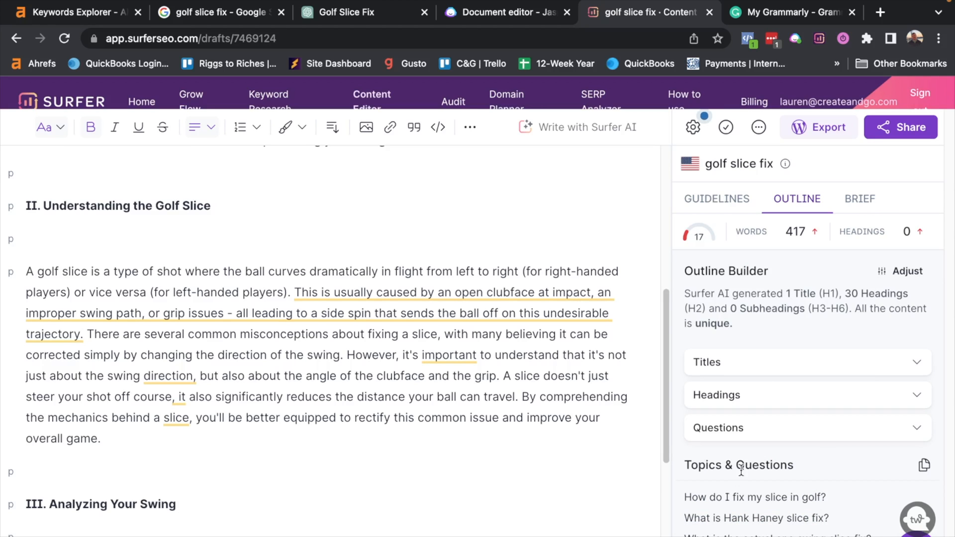
Show the Outline Builder's suggested titles, headings and questions beside the article.
scroll(down, 3)
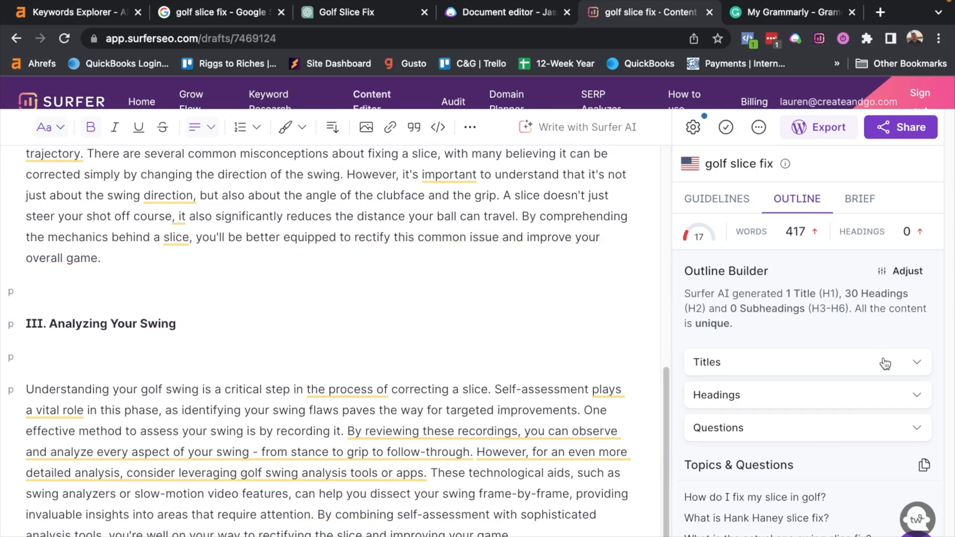